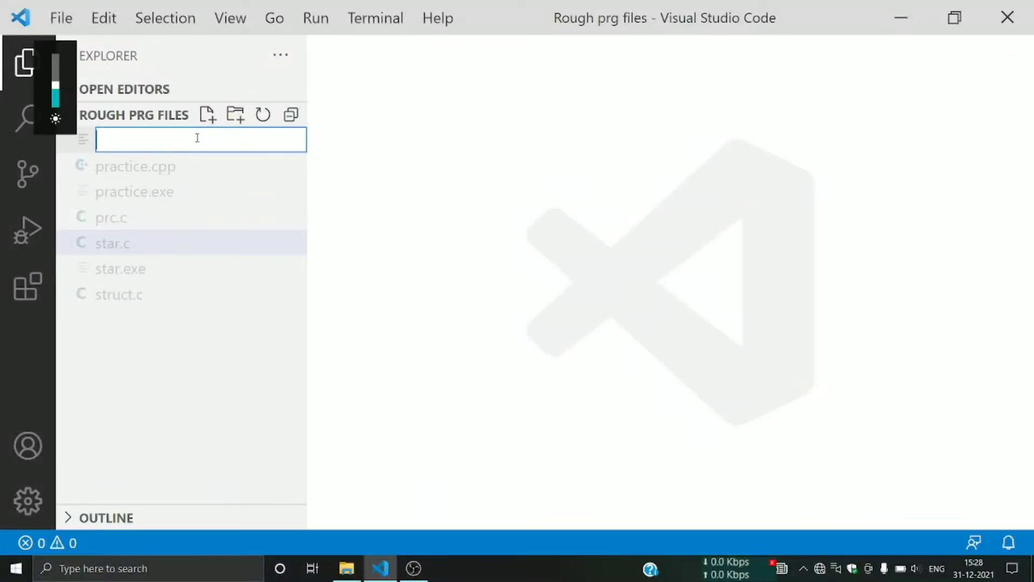
Create a new empty file Even_odd.c in the Rough prg files folder.
text(Ch)
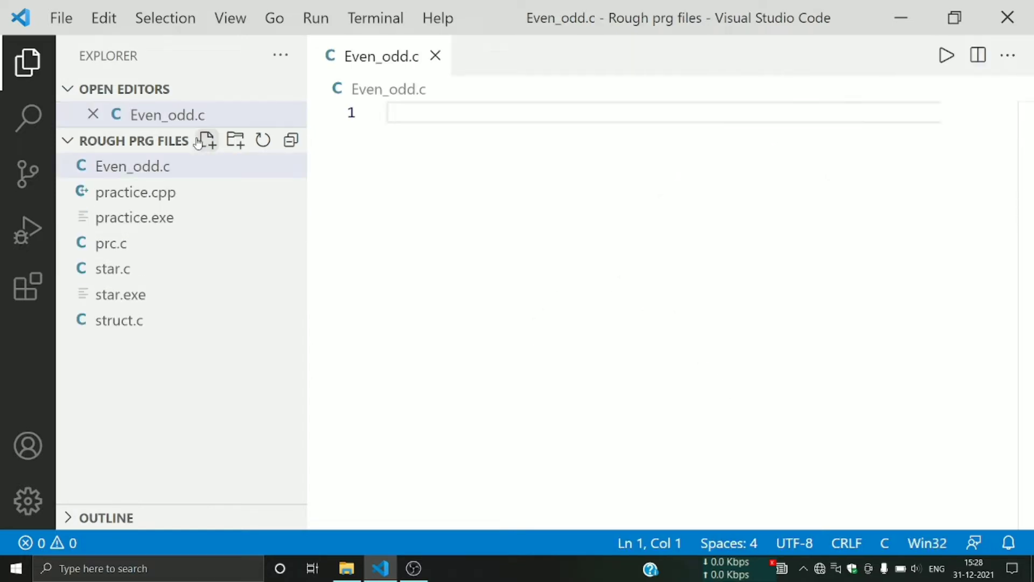
mouse_move(27, 62)
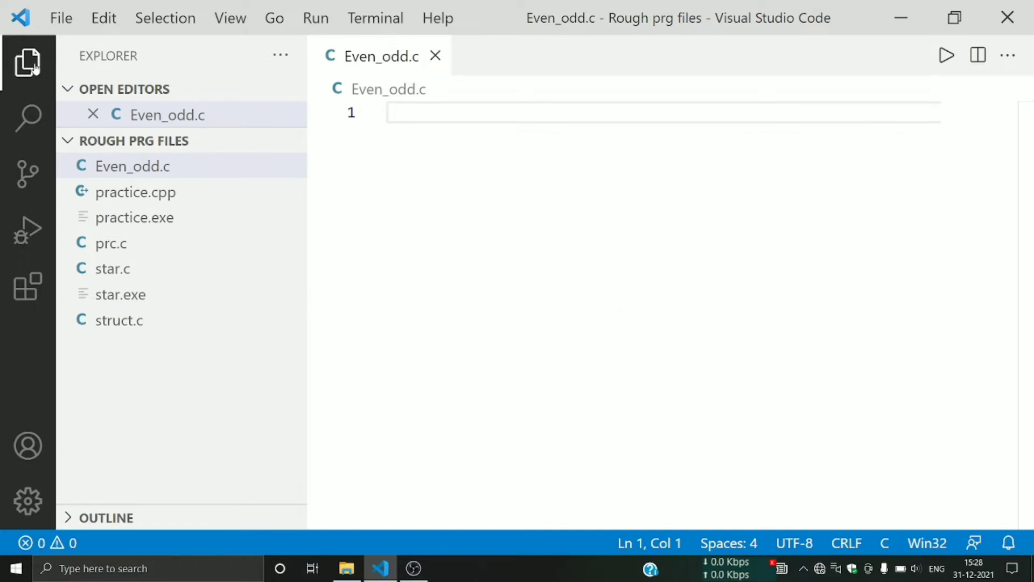
Hide the sidebar and write the comment '// Write a program to check the number is even or odd'.
click(27, 62)
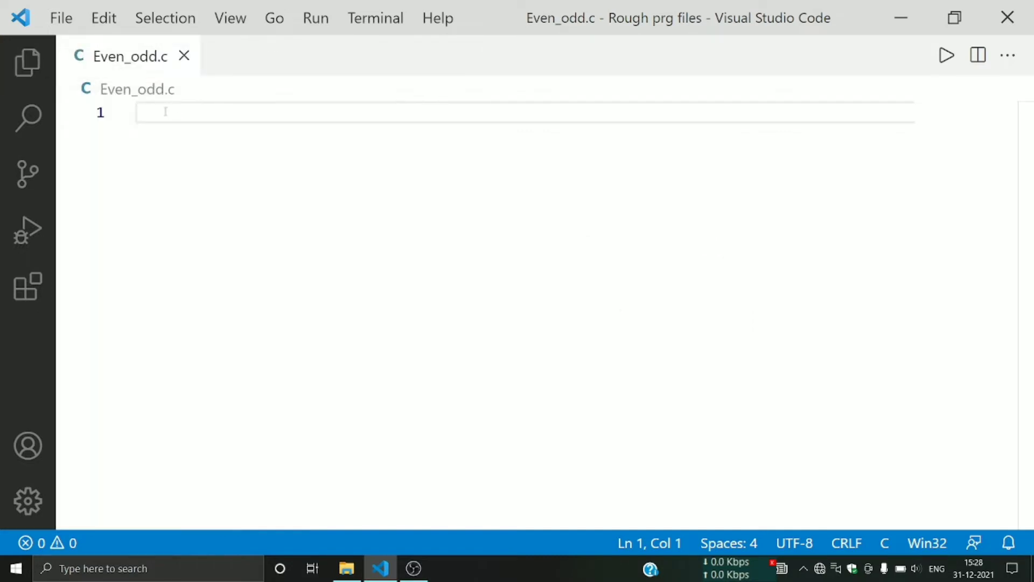
text(// Wr)
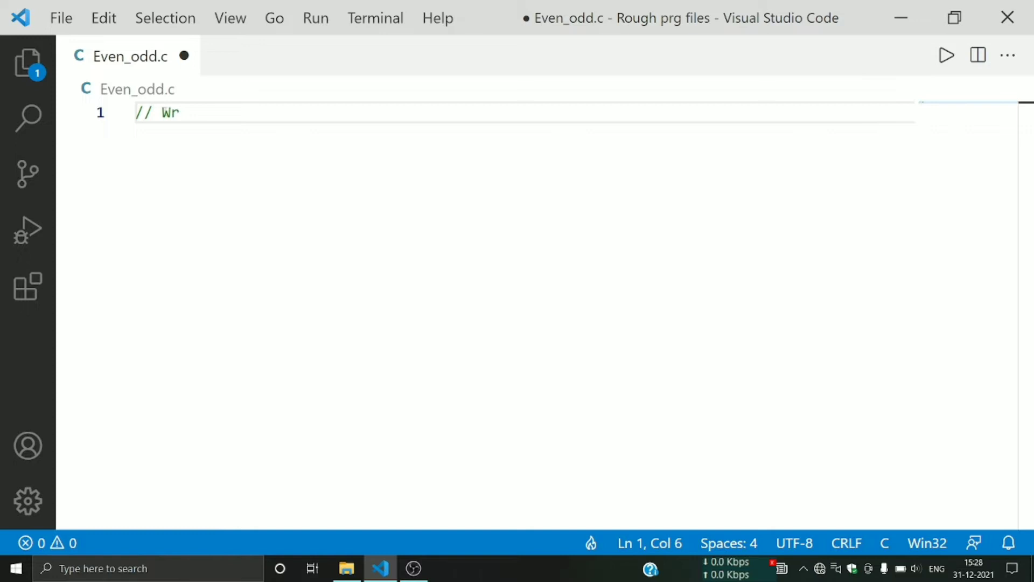
text(ite a)
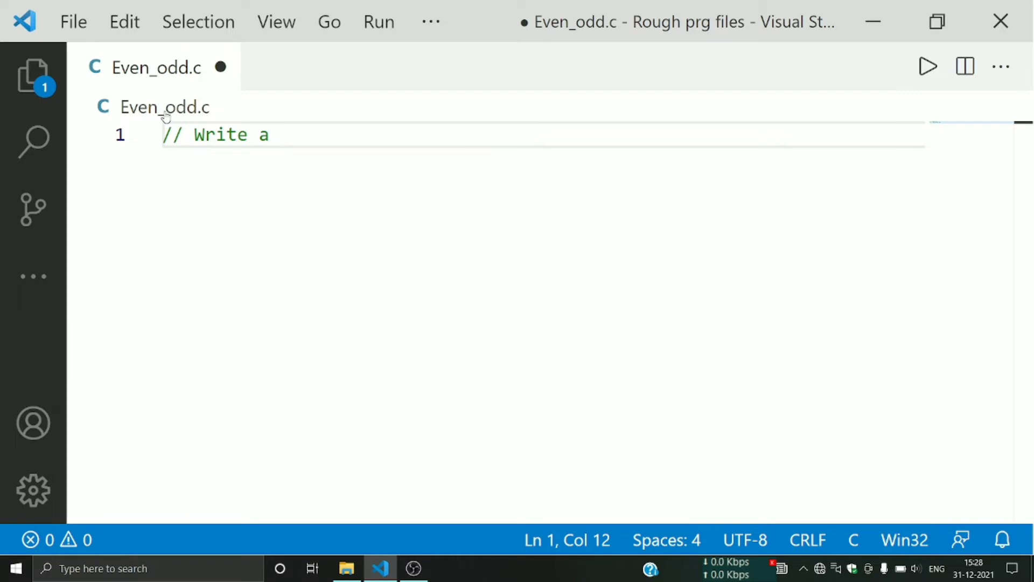
text(program t)
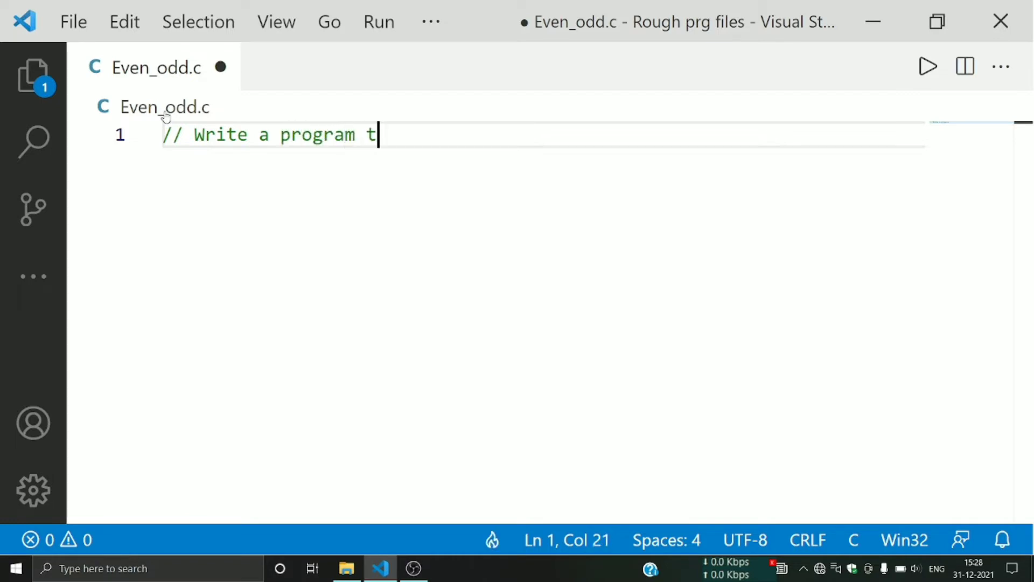
text(o check)
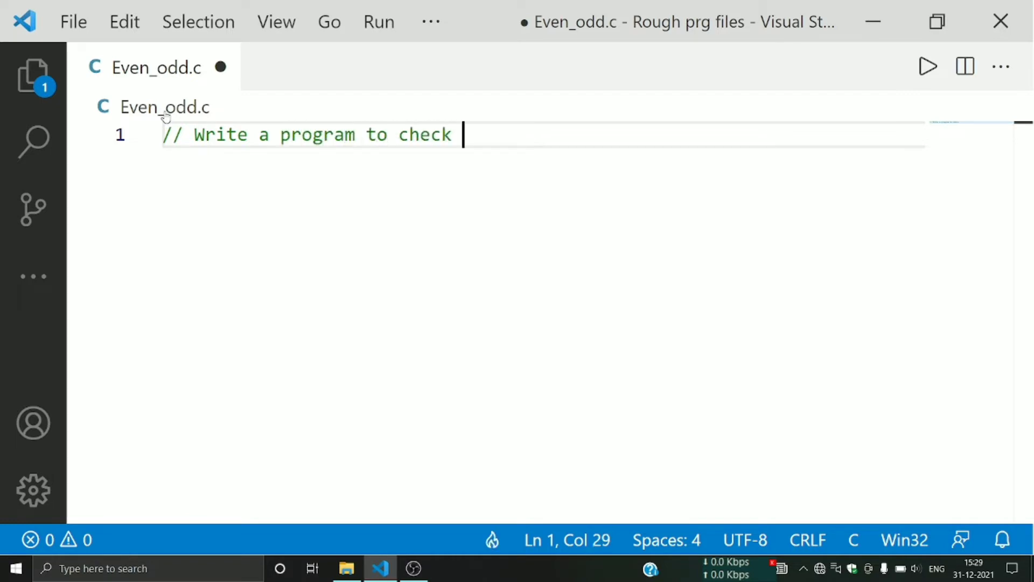
text(the number)
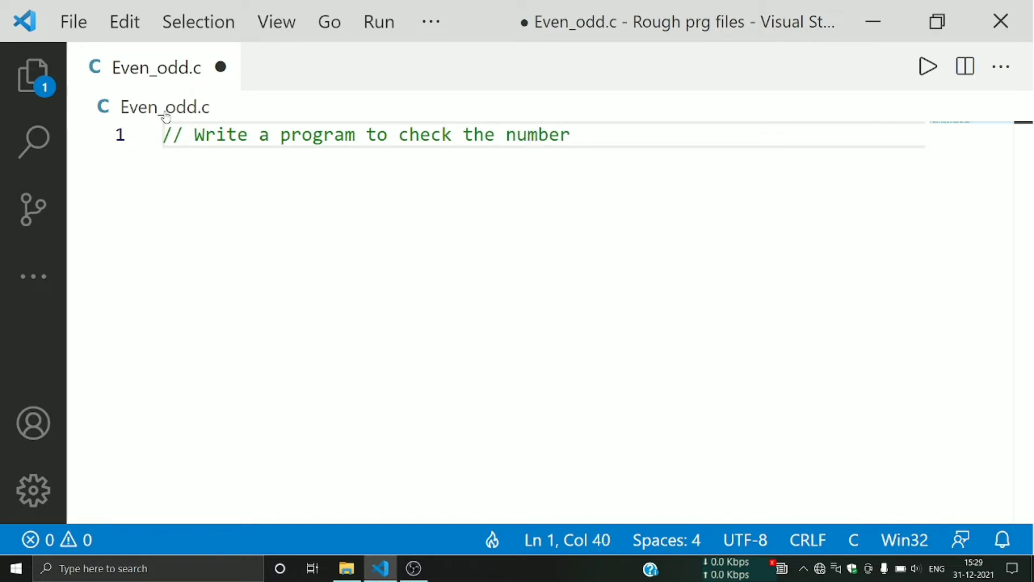
text(is even or)
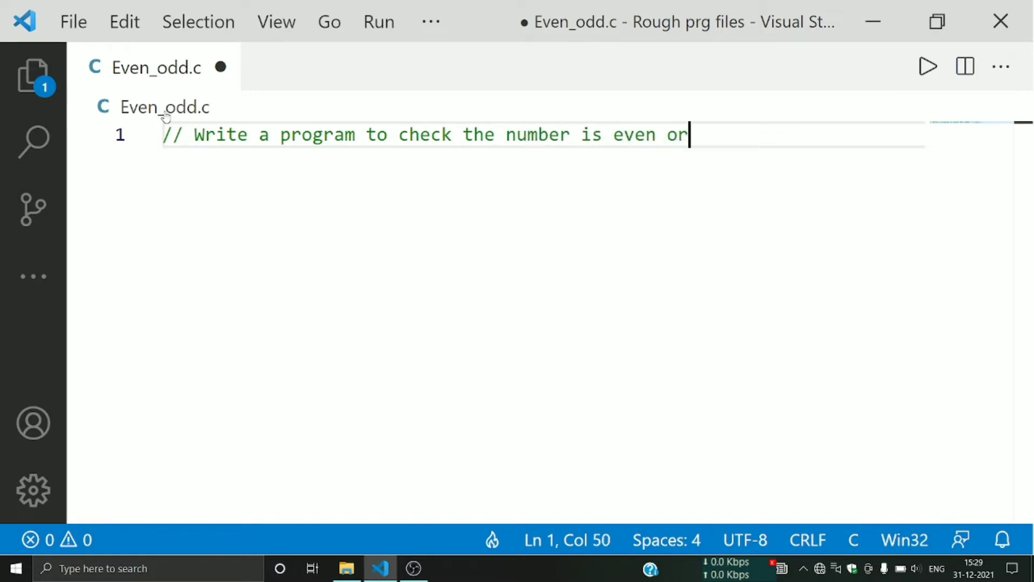
text(odd ???)
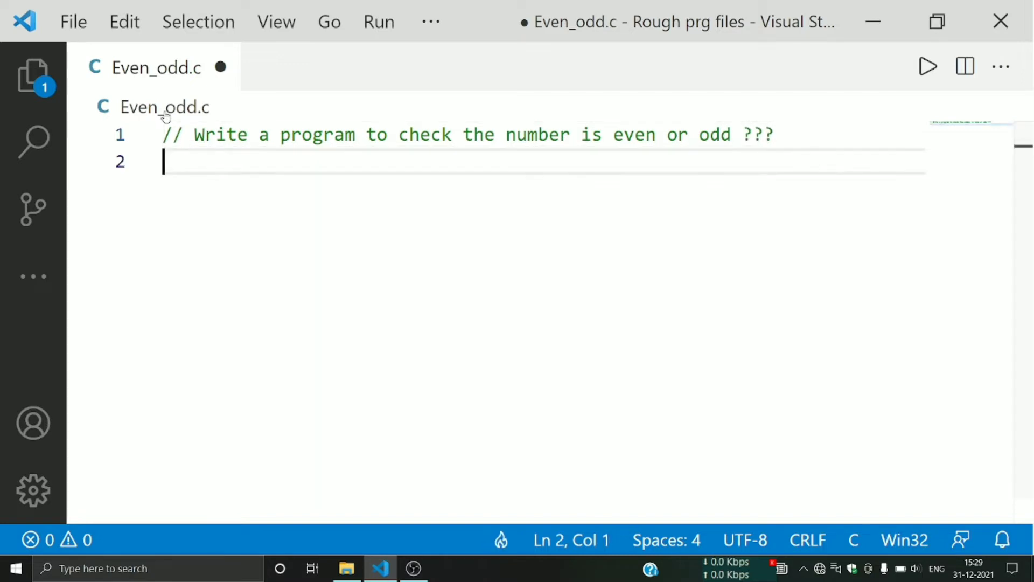
Add the #include <stdio.h> line below the comment.
text(#)
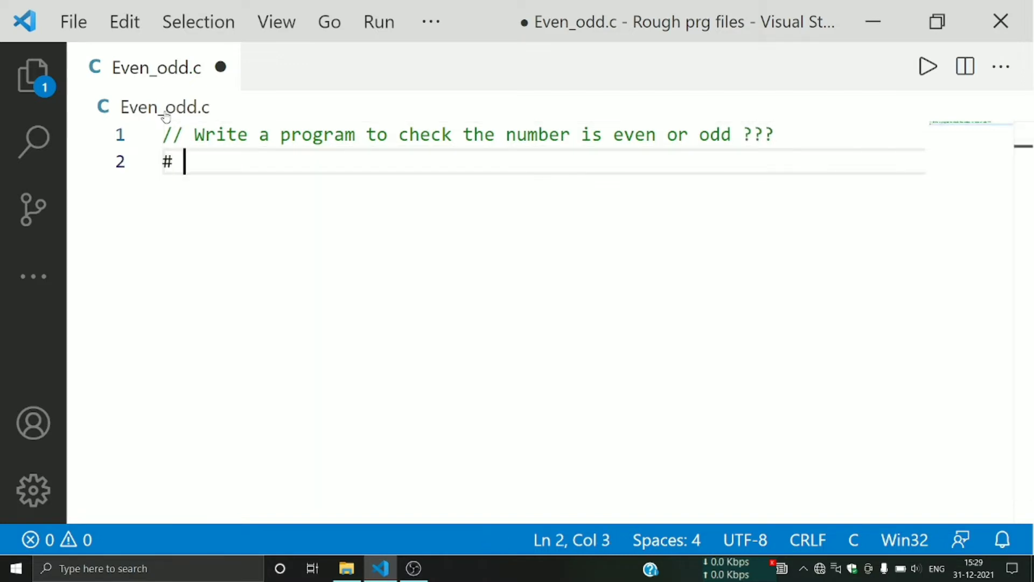
text(include <>)
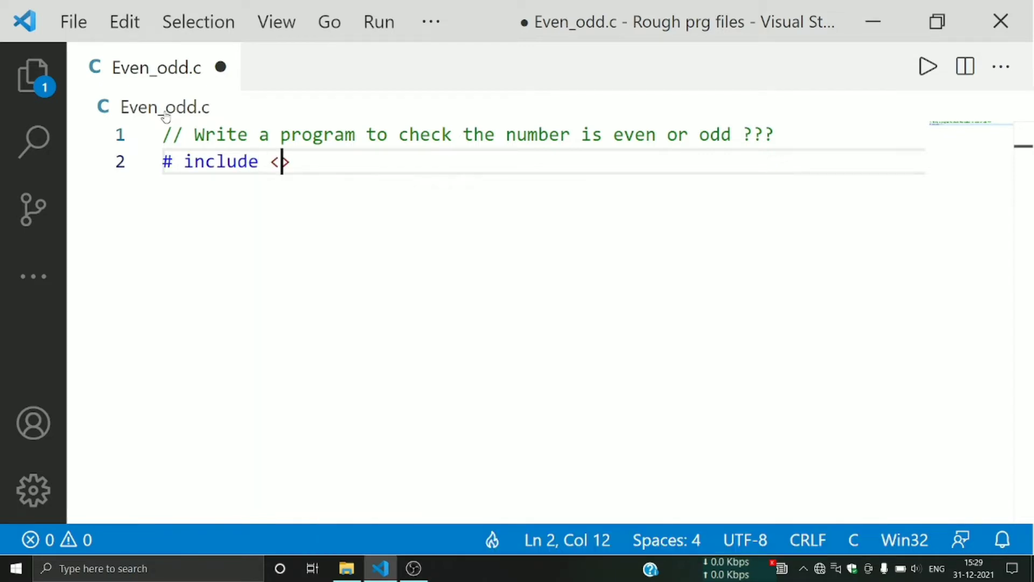
text(stdio.h>)
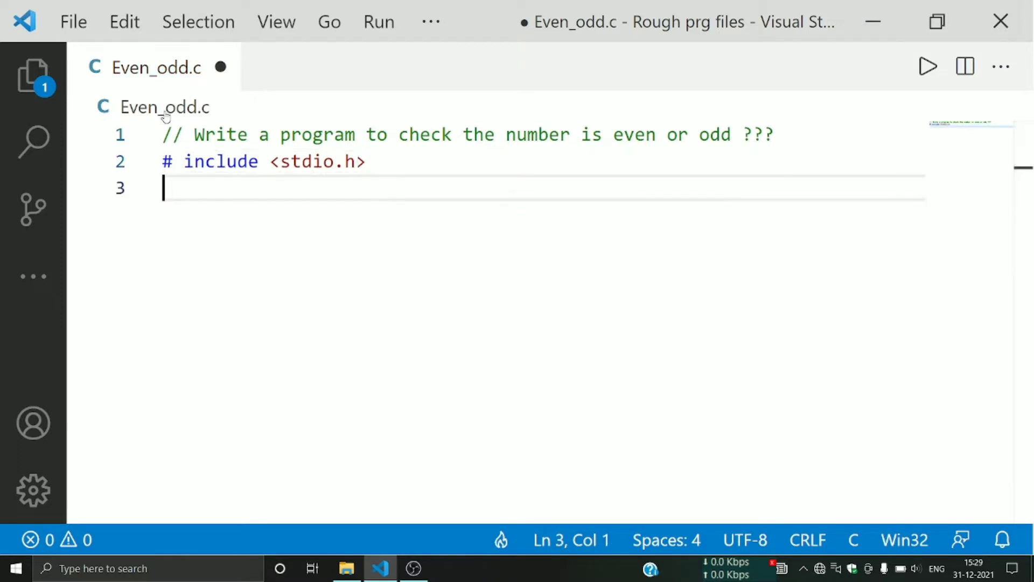
Start int main() and declare int number inside it.
text(int)
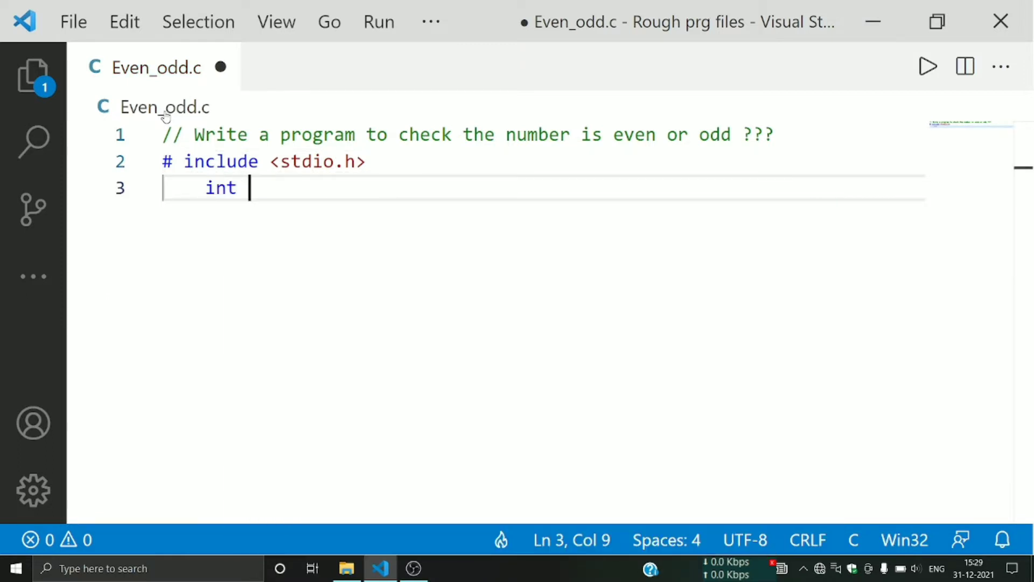
text(main(){)
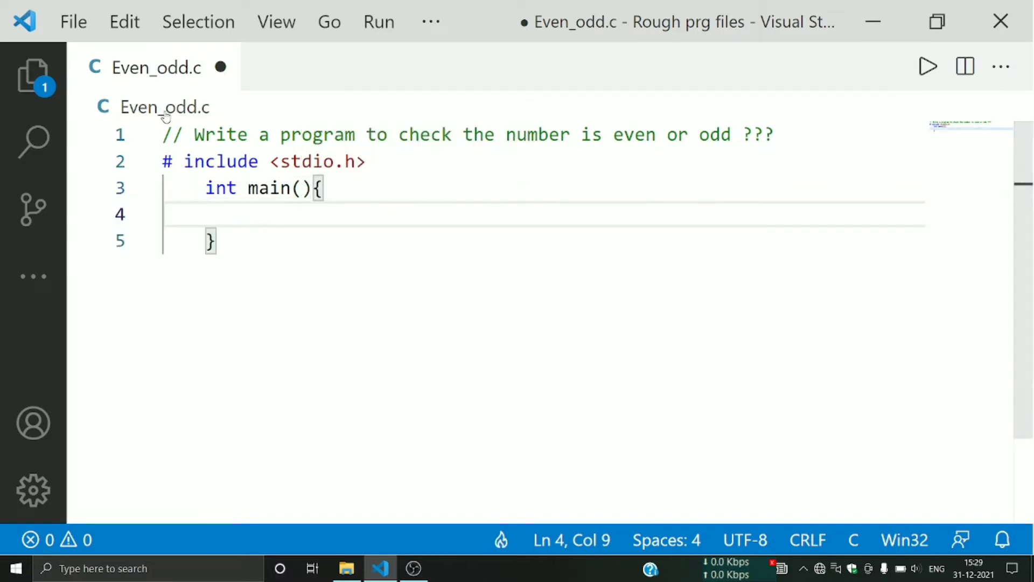
text(int numb)
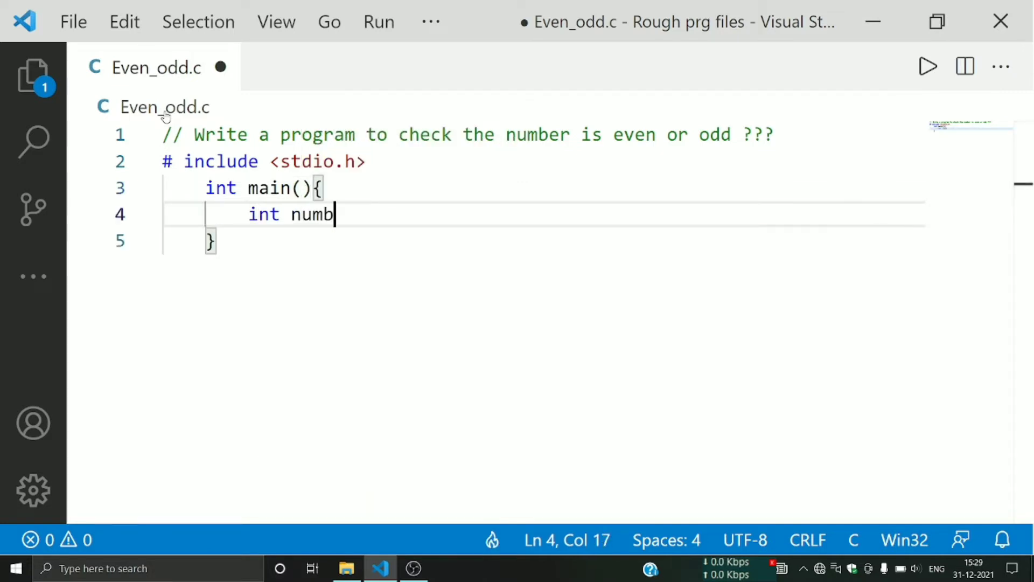
text(er ;)
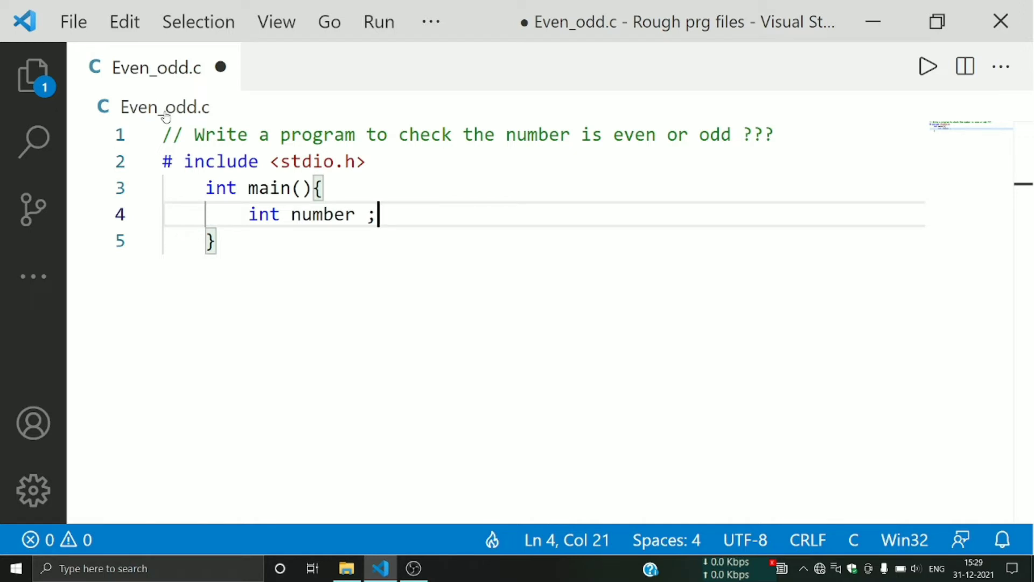
Print the 'Enter your number' prompt and read number with scanf("%d",&number).
text(printf("Enter y)
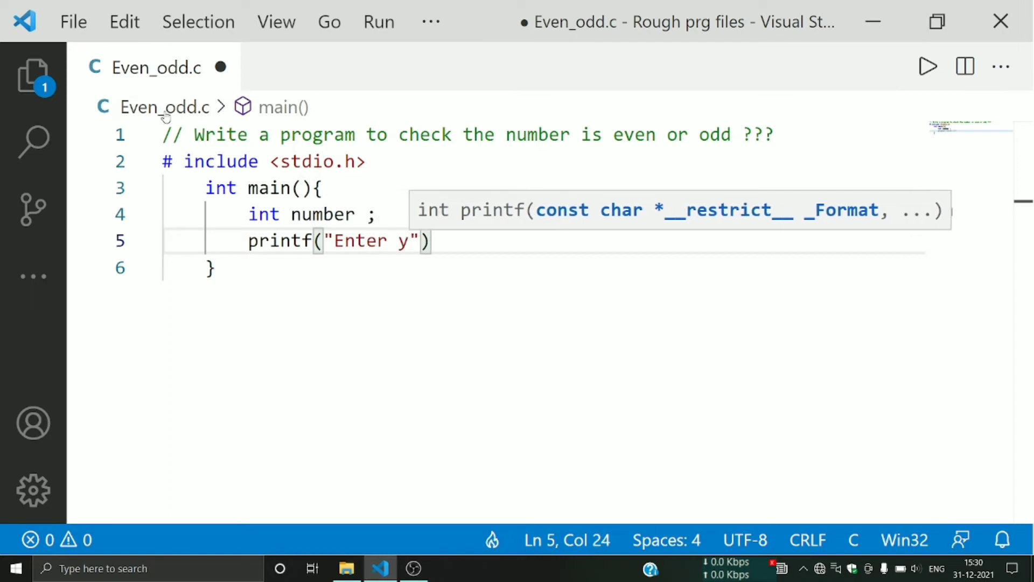
text(our number)
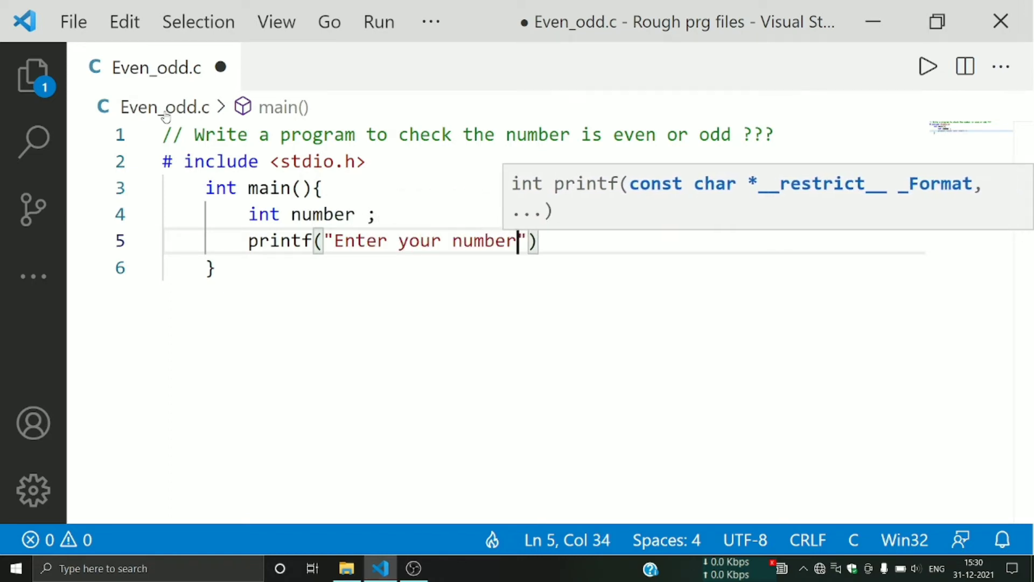
text(\n)
text(scanf(")
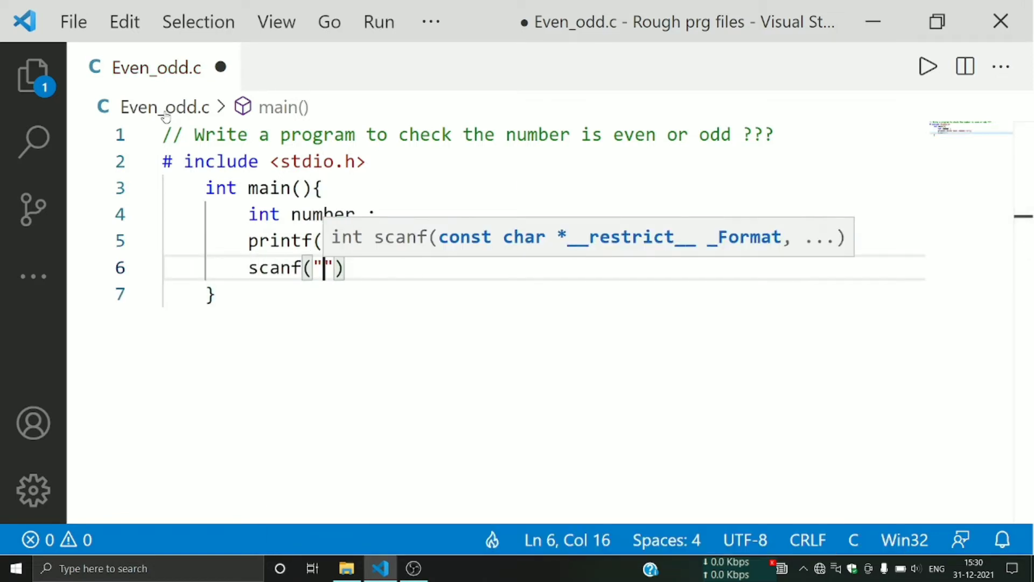
text(%d",)
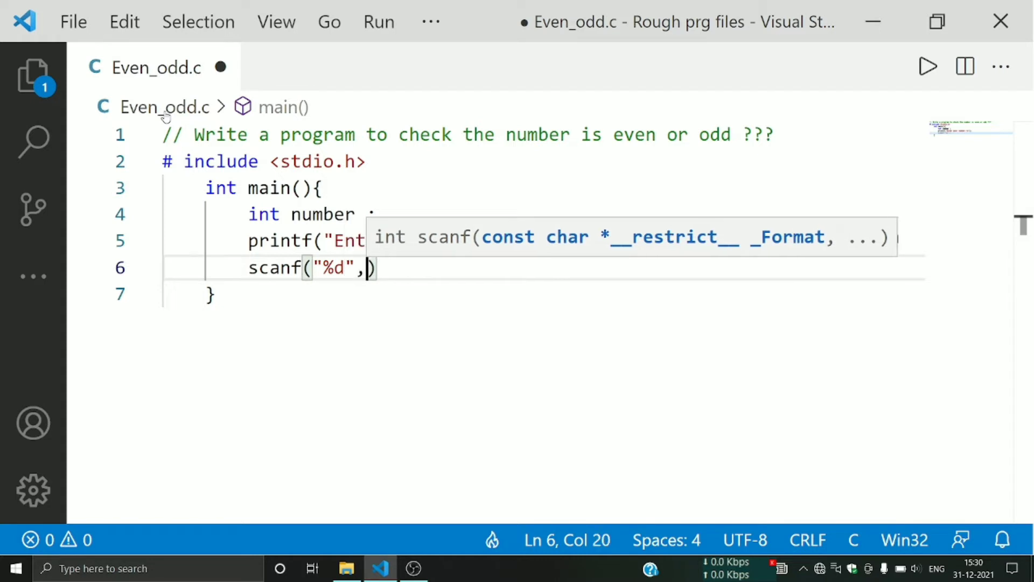
text(&)
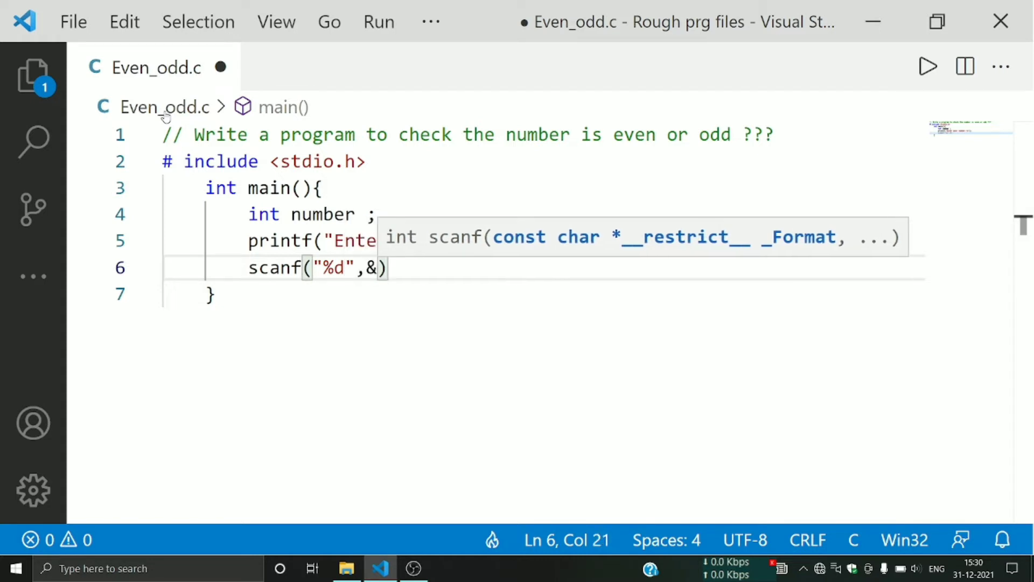
text(number)
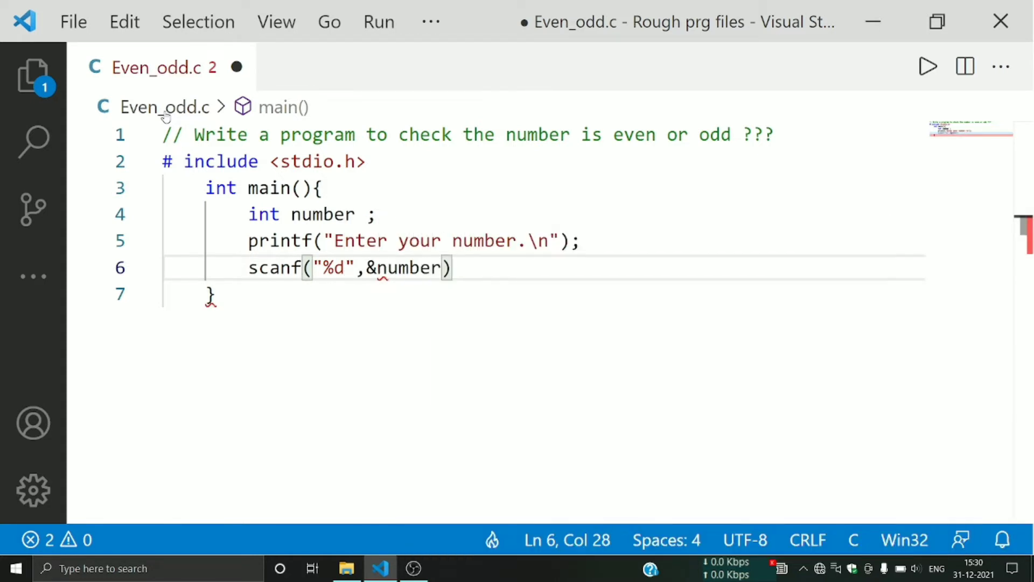
text(;)
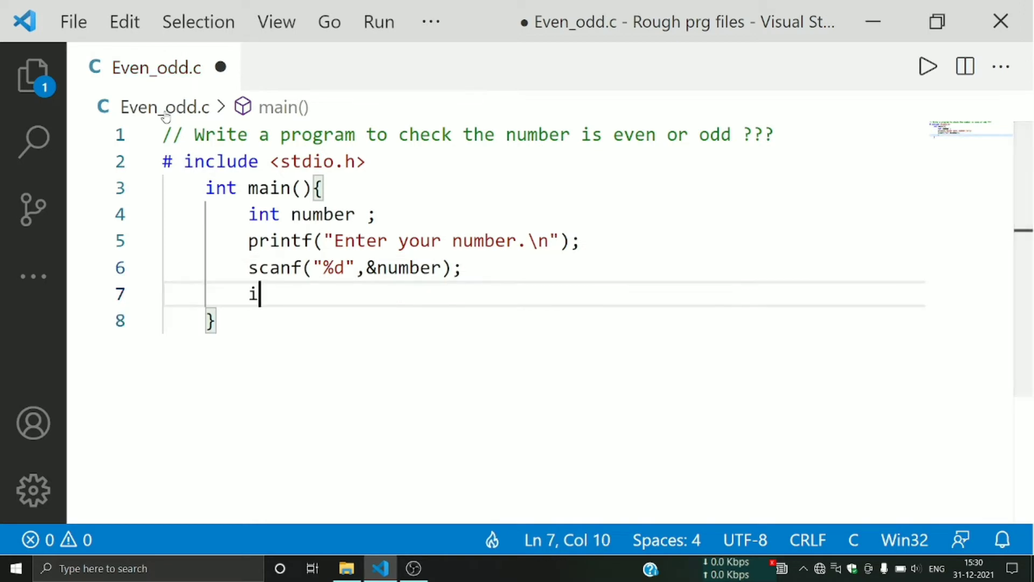
Write the if(number%2==0){ condition.
text(f()
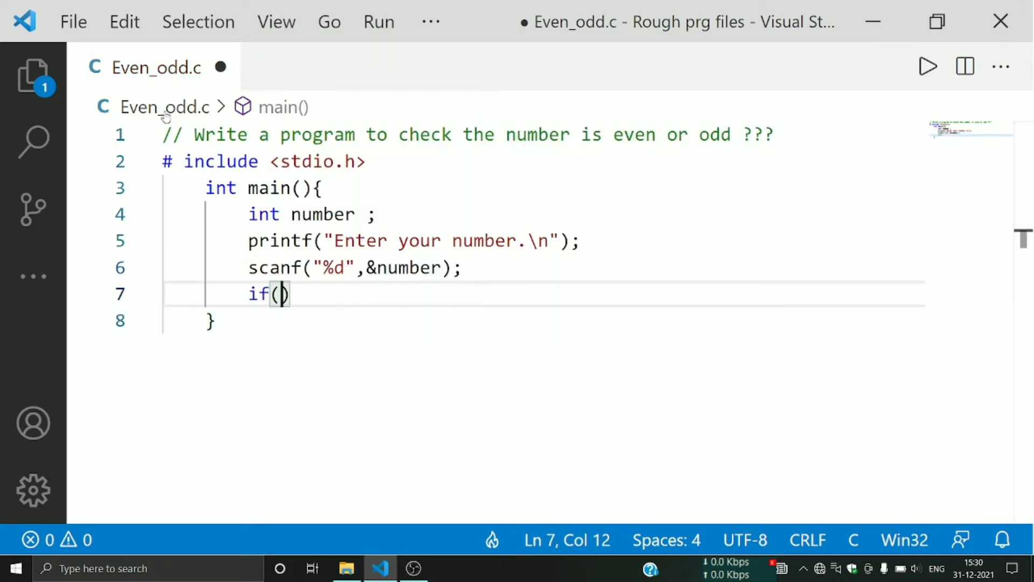
text(number)
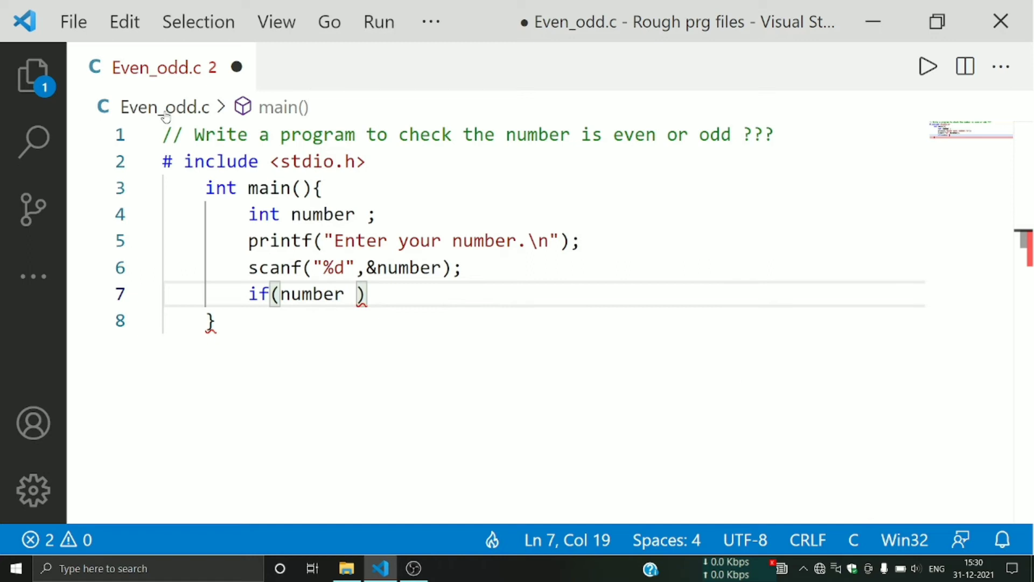
text(=)
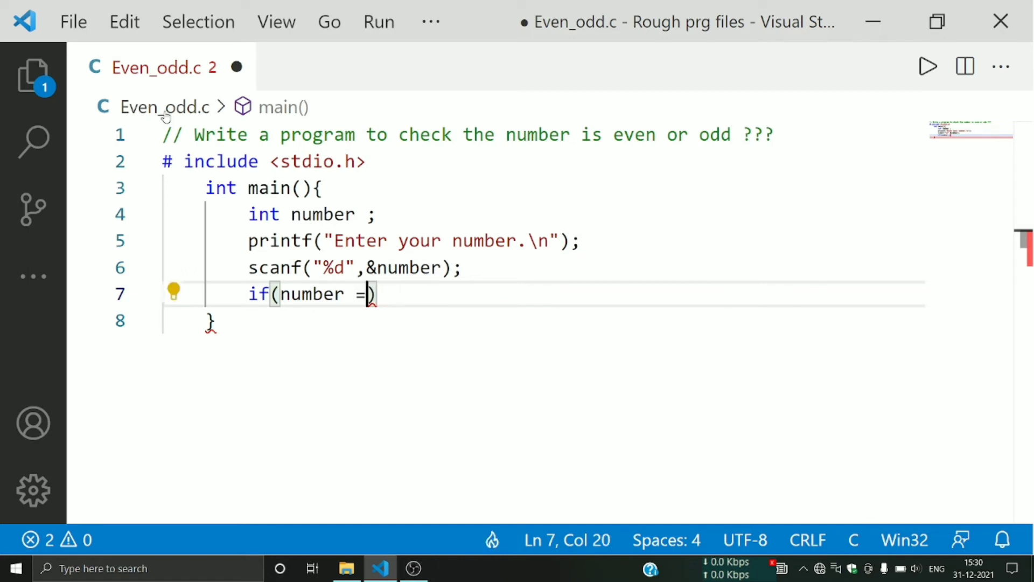
text(%2)
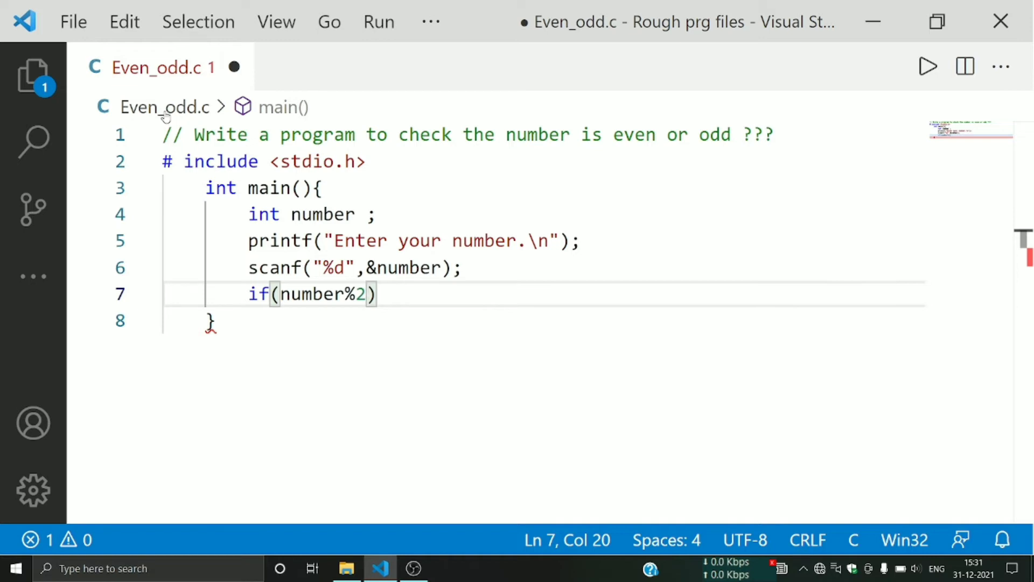
text(==0)
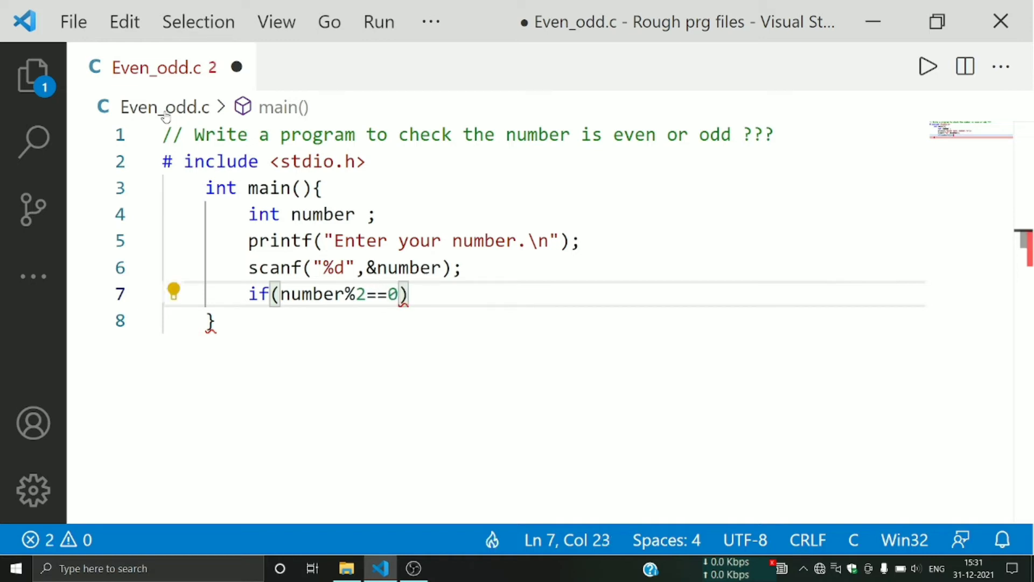
text({)
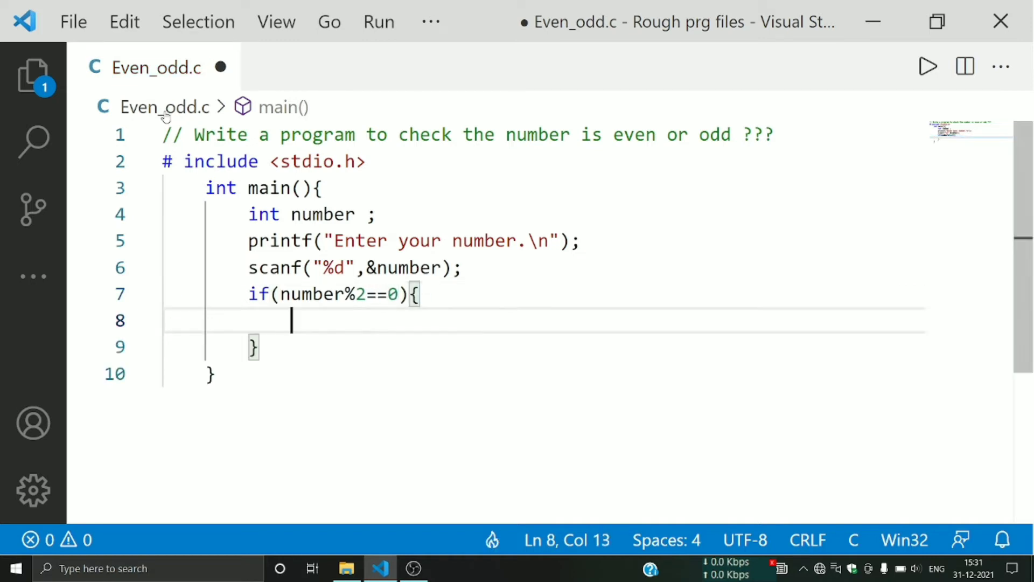
Inside the if block, print "%d is even \n" with number.
text(printf("")
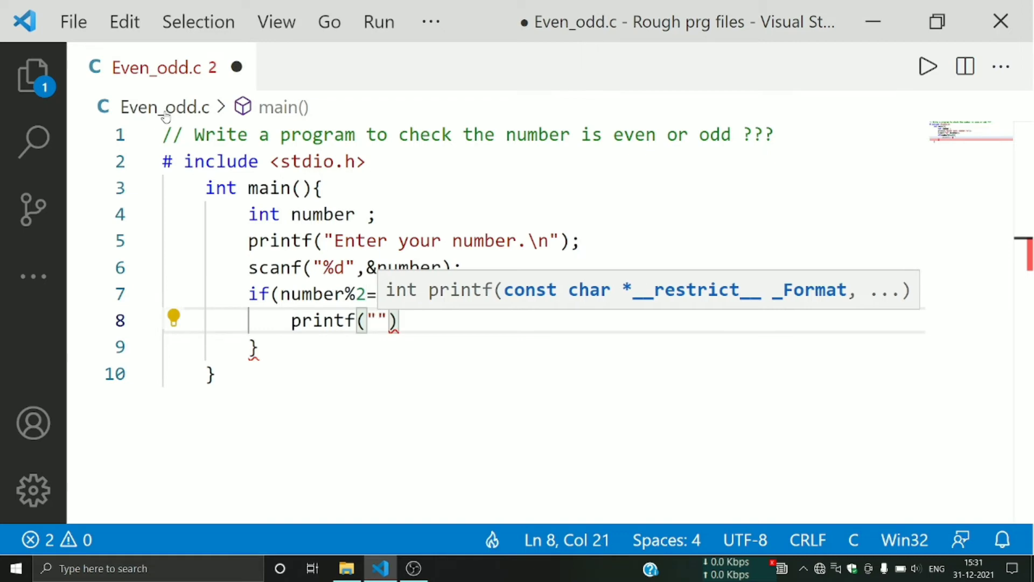
text(%d i)
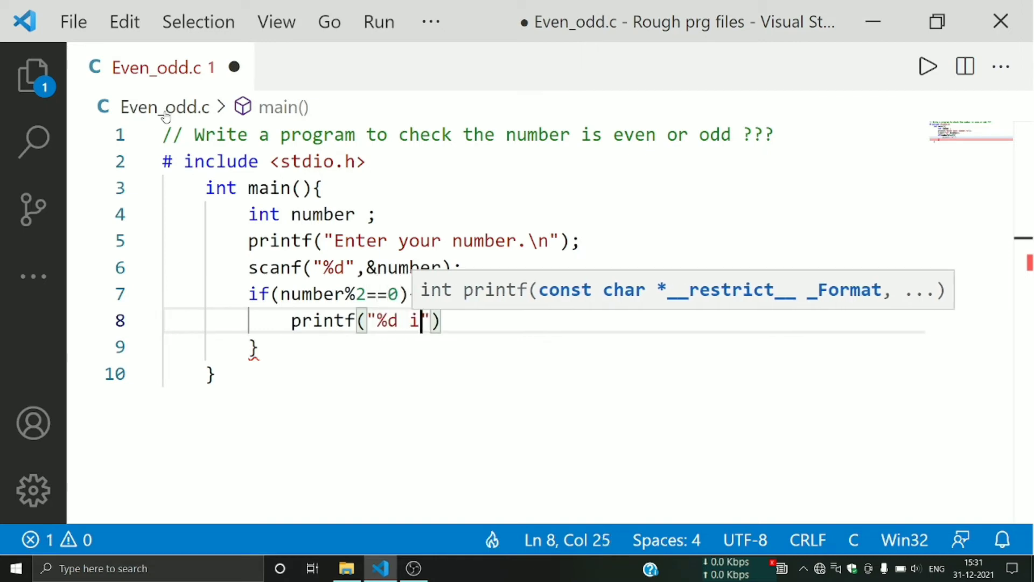
text(s even)
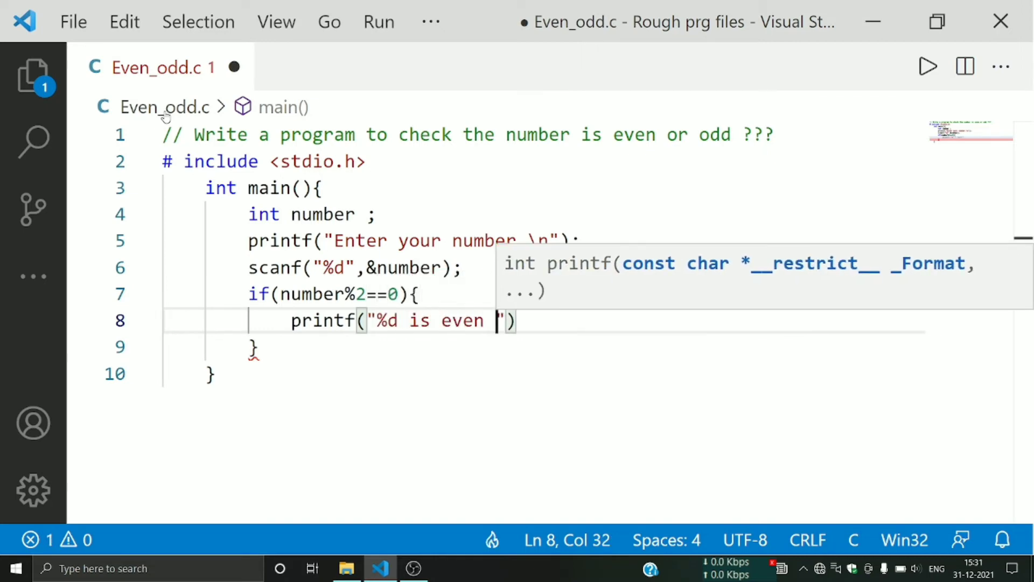
text(\n)
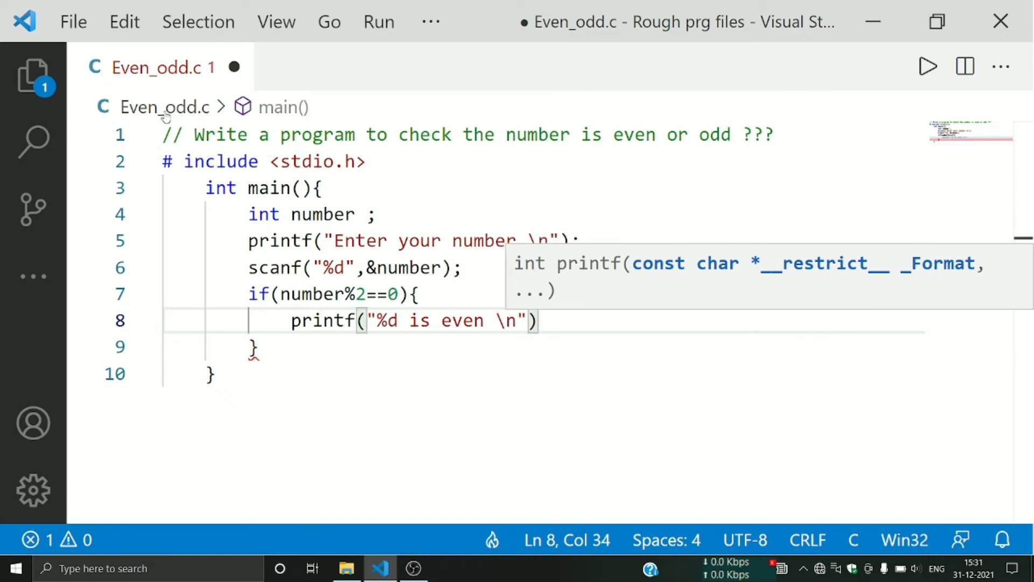
text(,number)
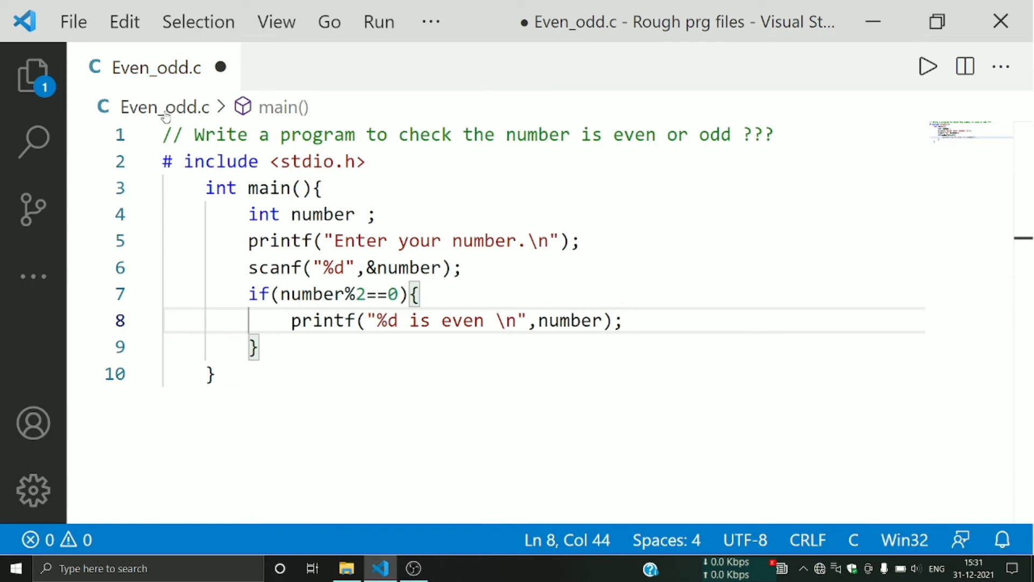
mouse_move(32, 117)
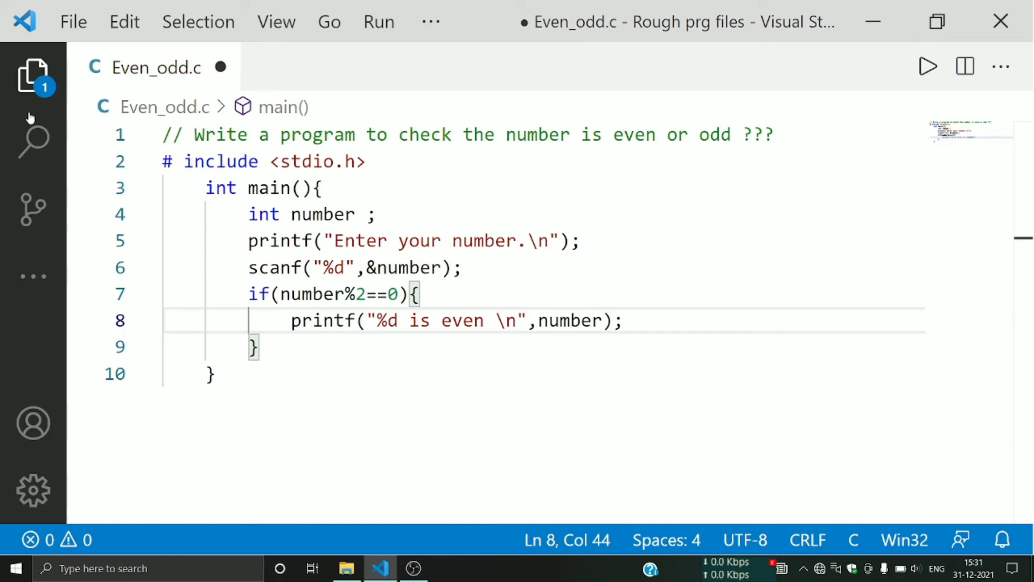
Add an else block printing "%d is odd \n" with number.
key(Enter)
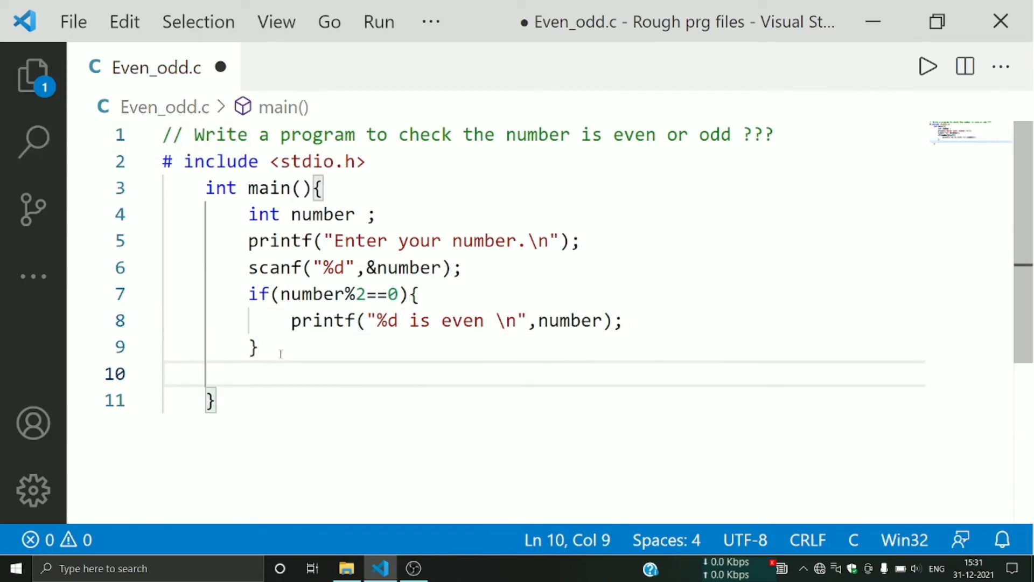
text(else{)
text(printf(")
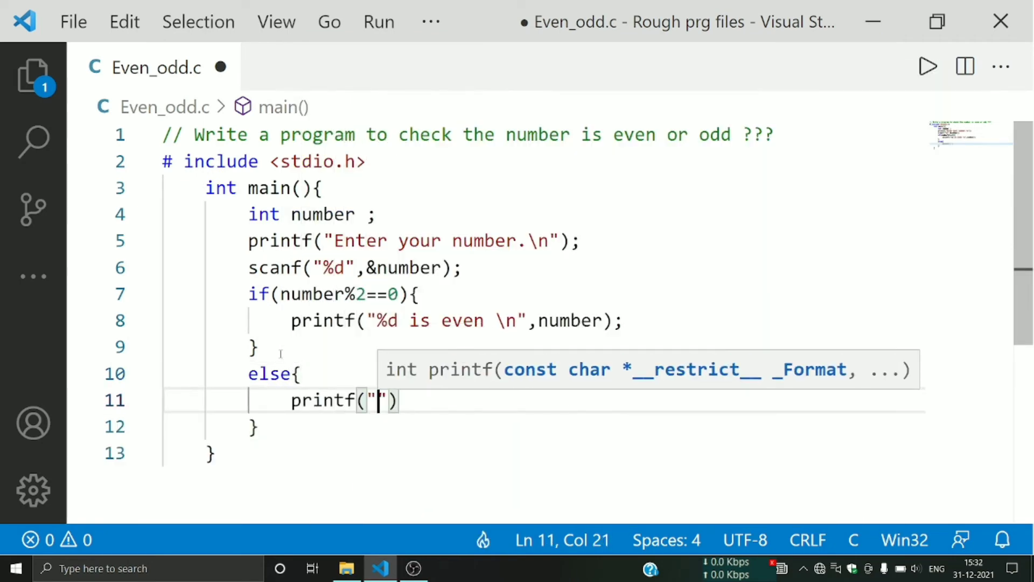
text(%d)
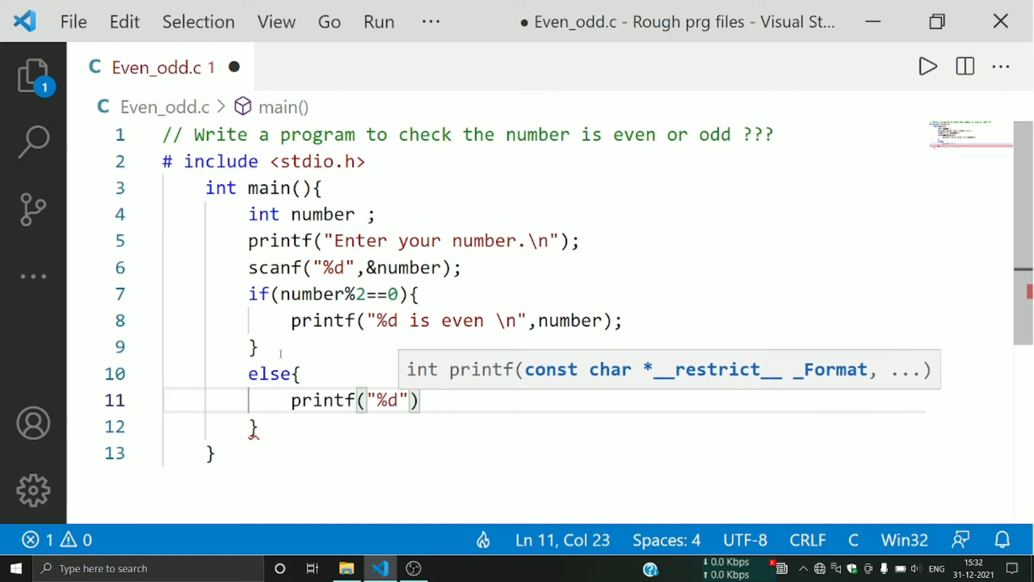
text(is odd)
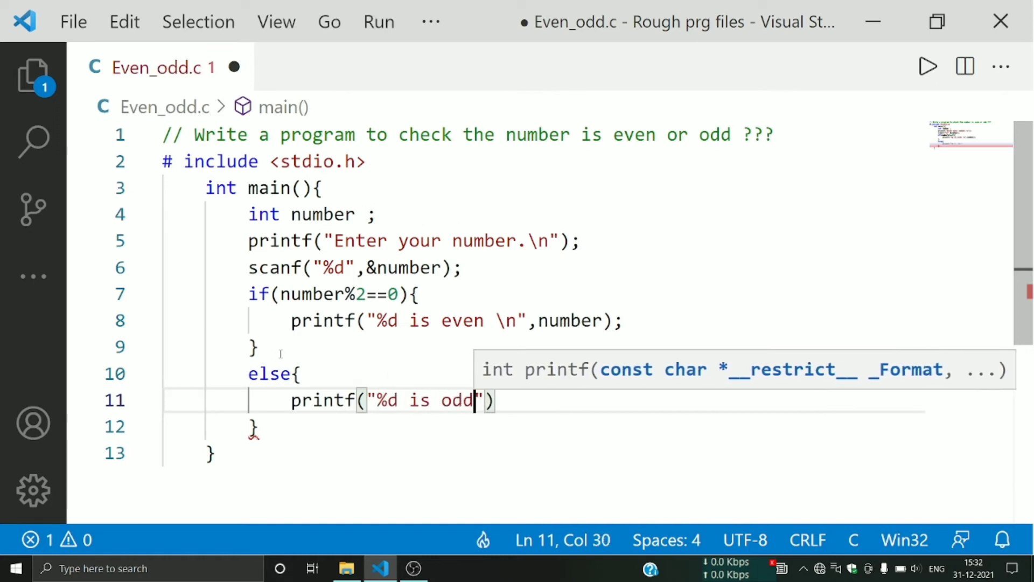
text(\n)
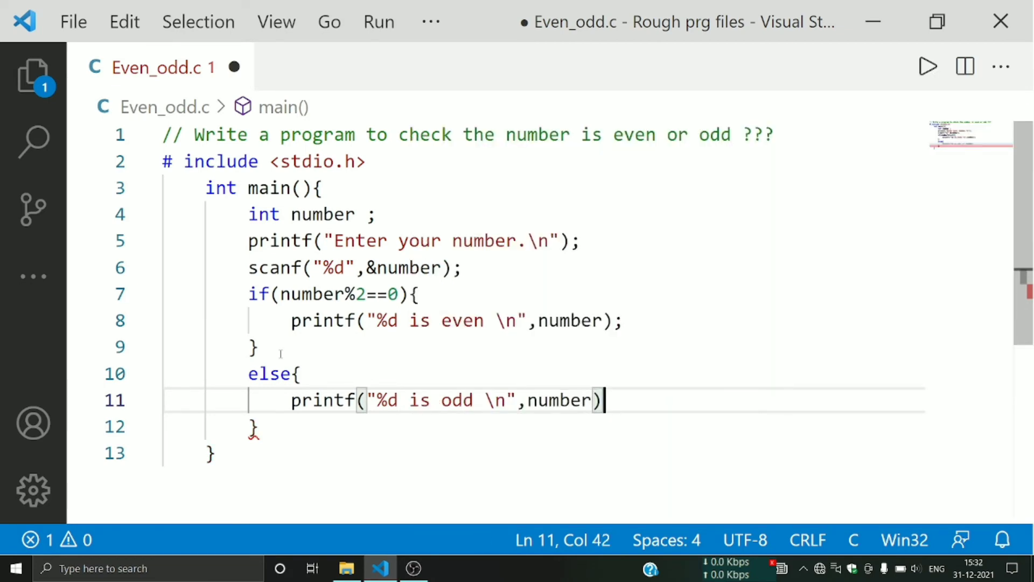
text(;)
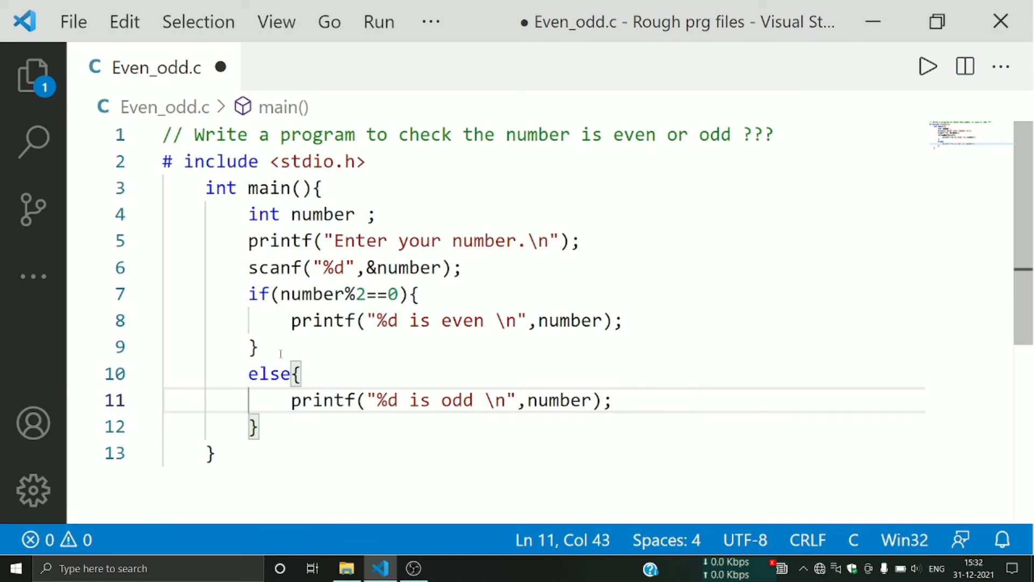
Add return 0; after the else block before main's closing brace.
click(258, 426)
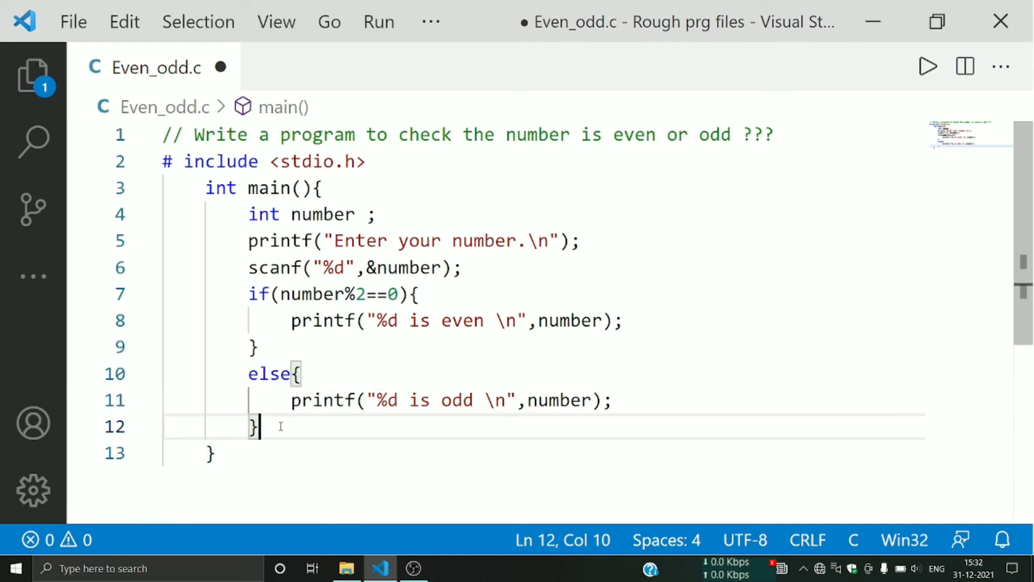
text(return)
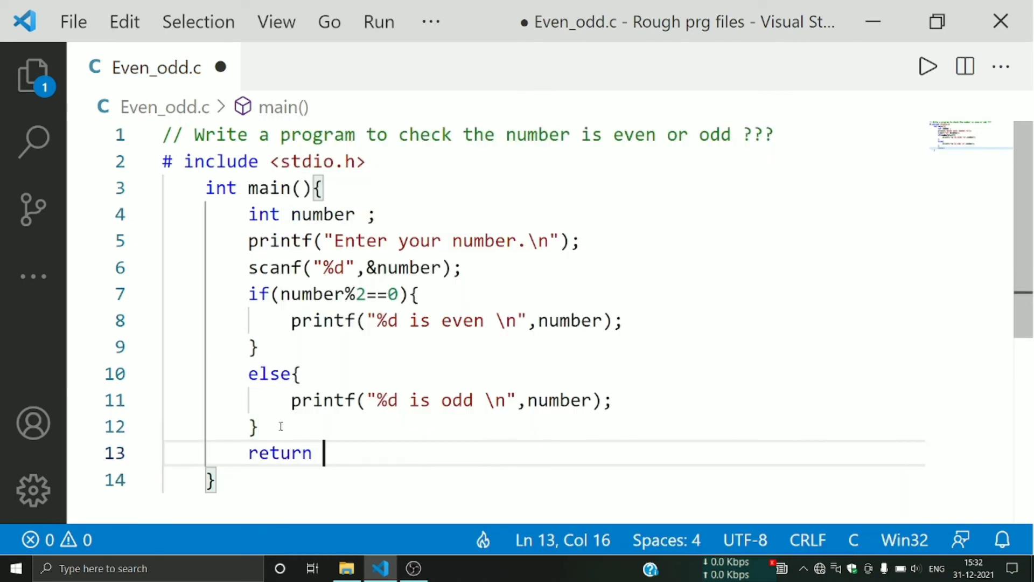
text(0;)
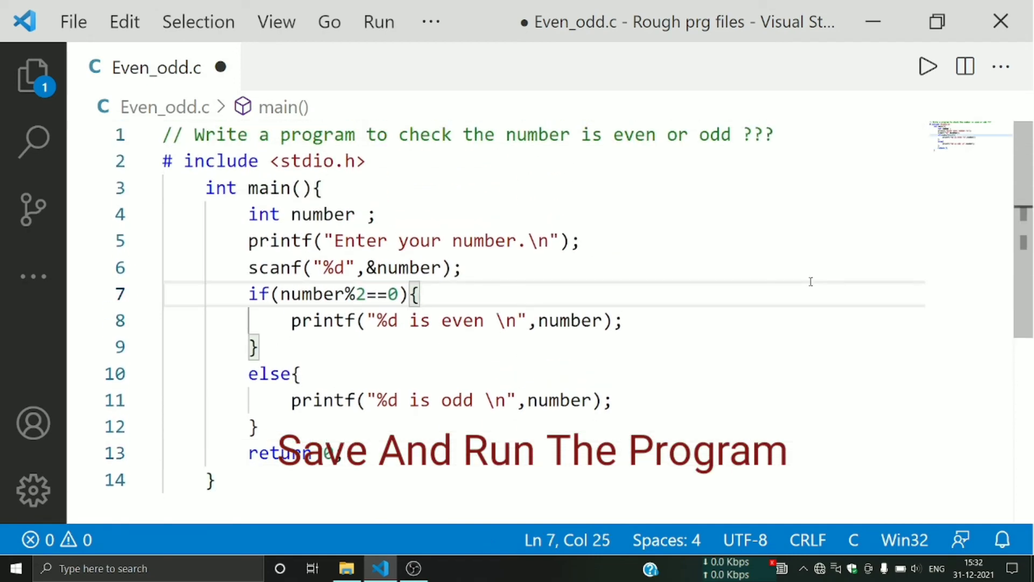
Run the program, entering 2 to get '2 is even' and 1 to get '1 is odd'.
click(927, 65)
text(2)
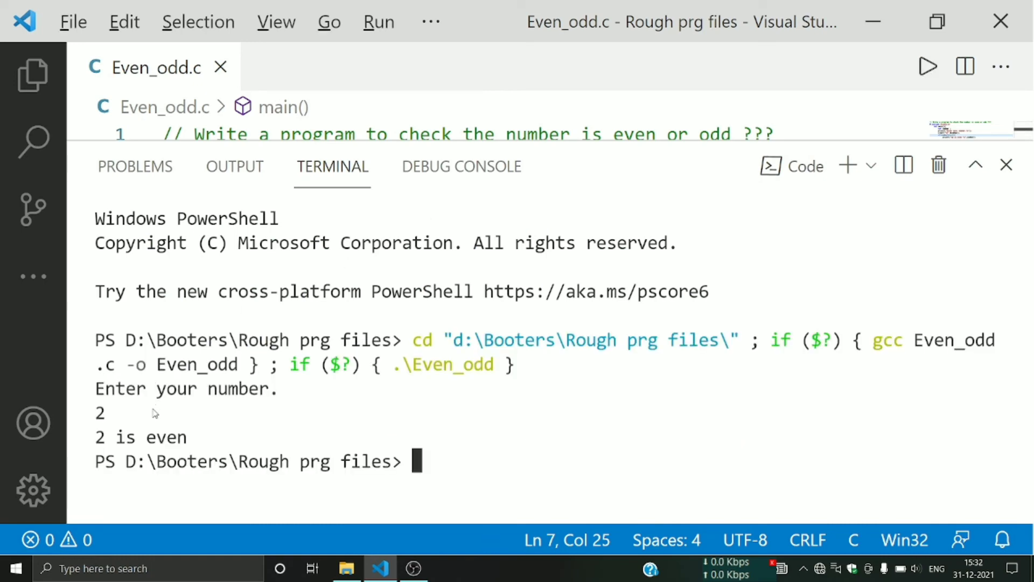
text(1)
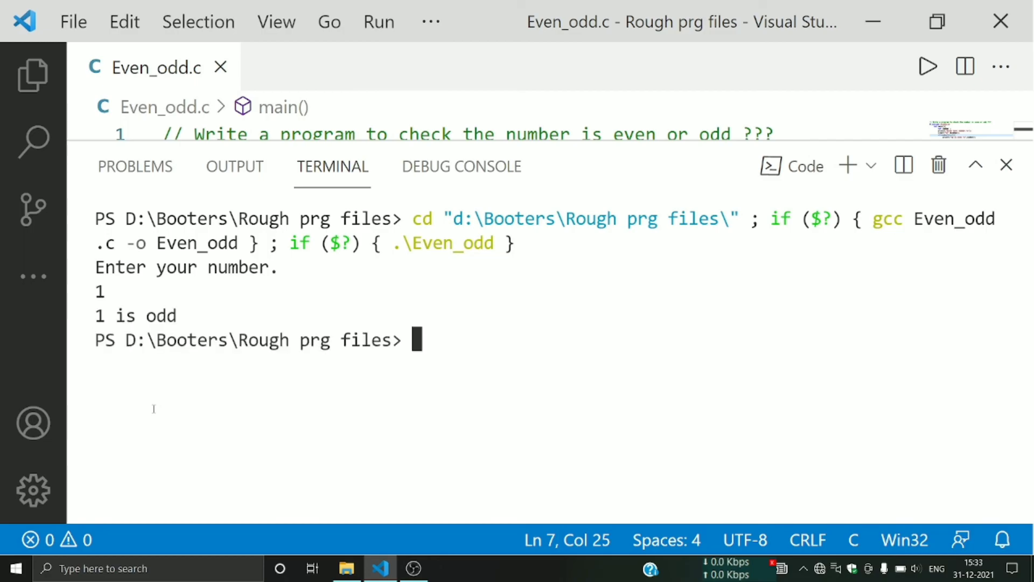